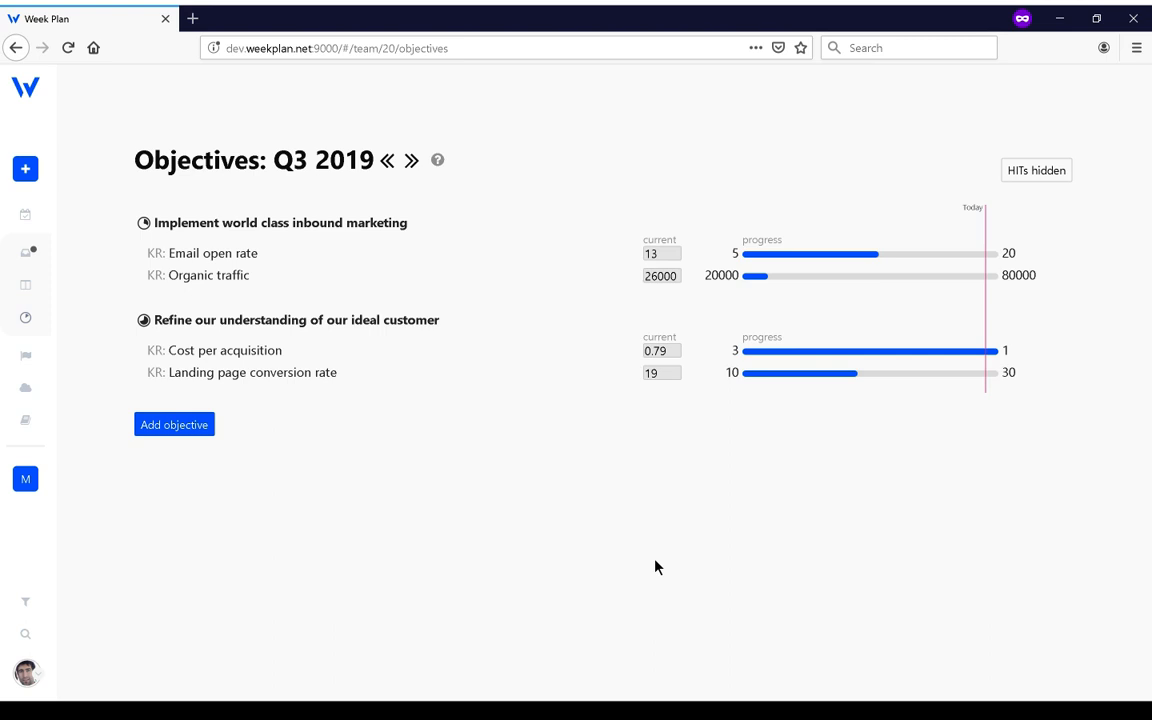
mouse_move(215, 314)
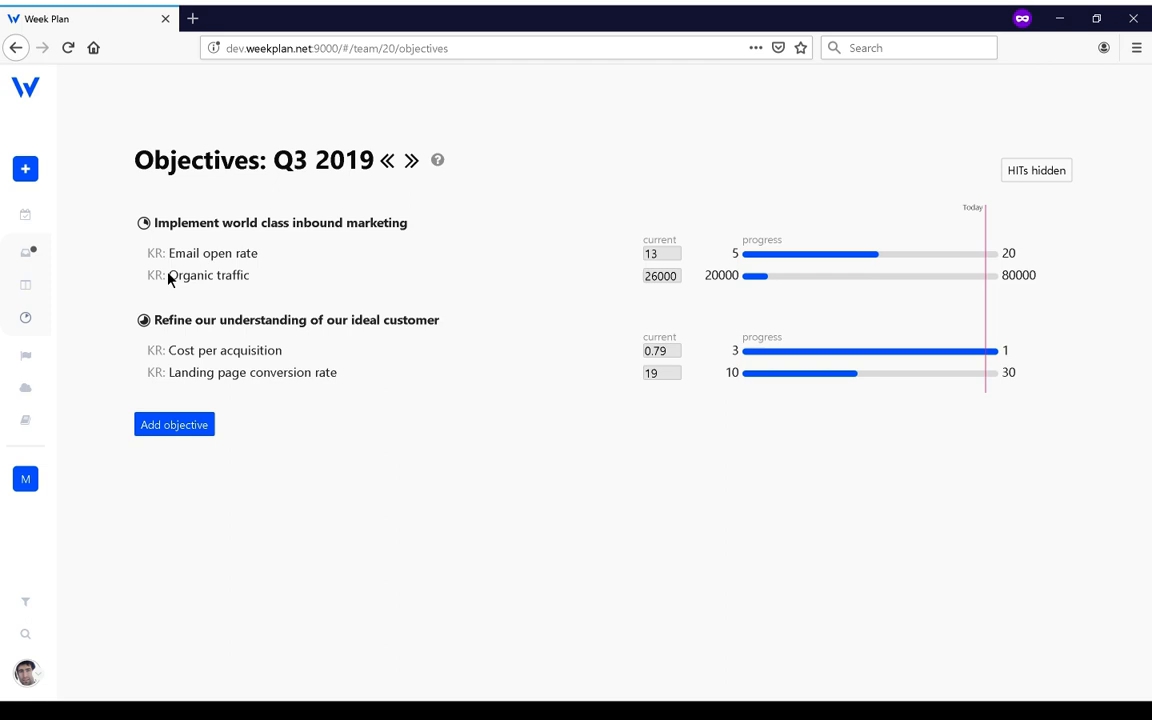
mouse_move(290, 591)
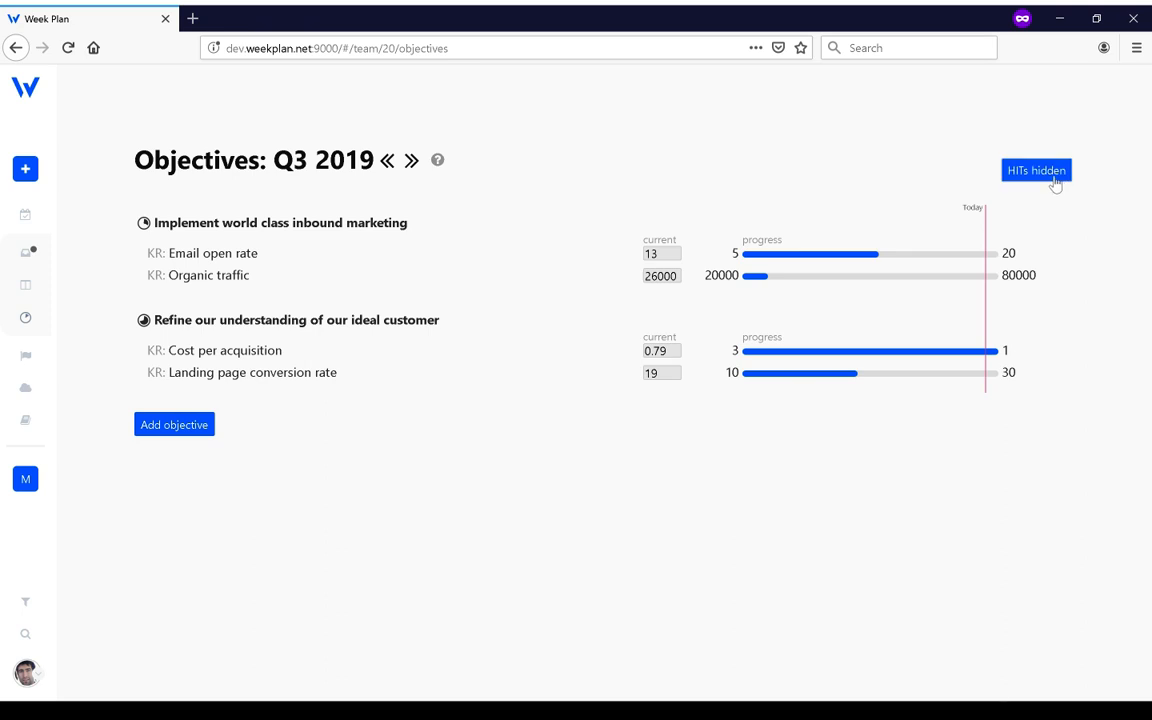
- Switch to 'HITs shown' and extend Experiment with video content from week three to quarter end
click(1036, 170)
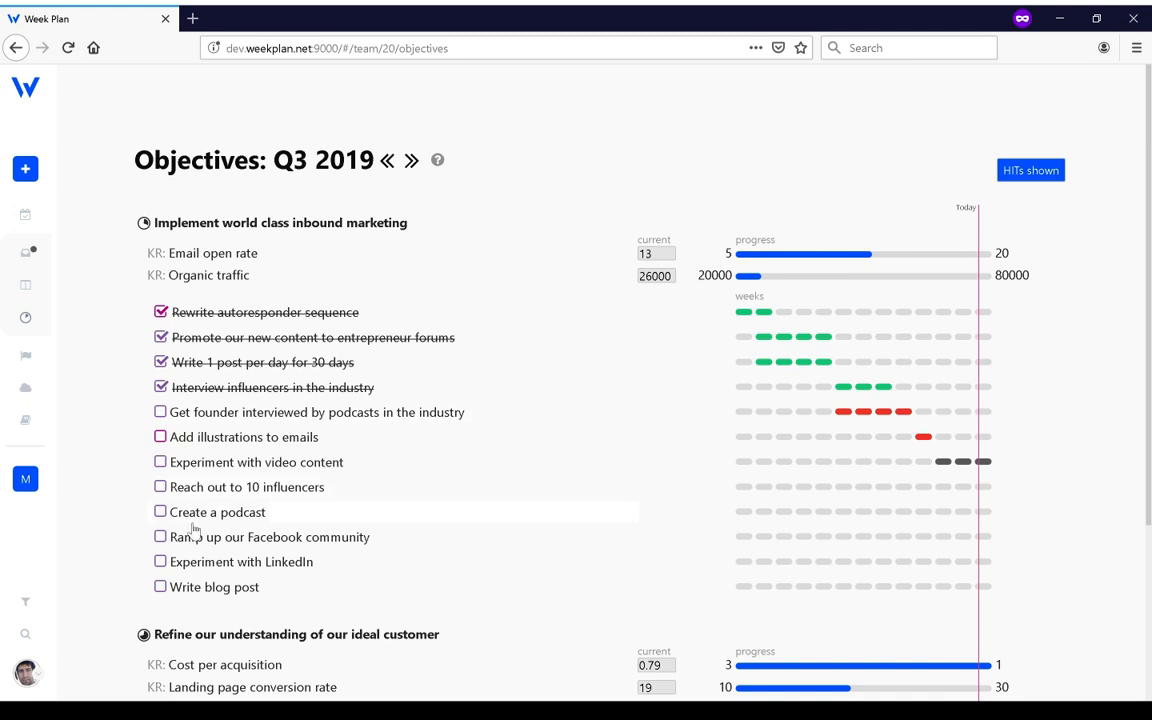
mouse_move(235, 195)
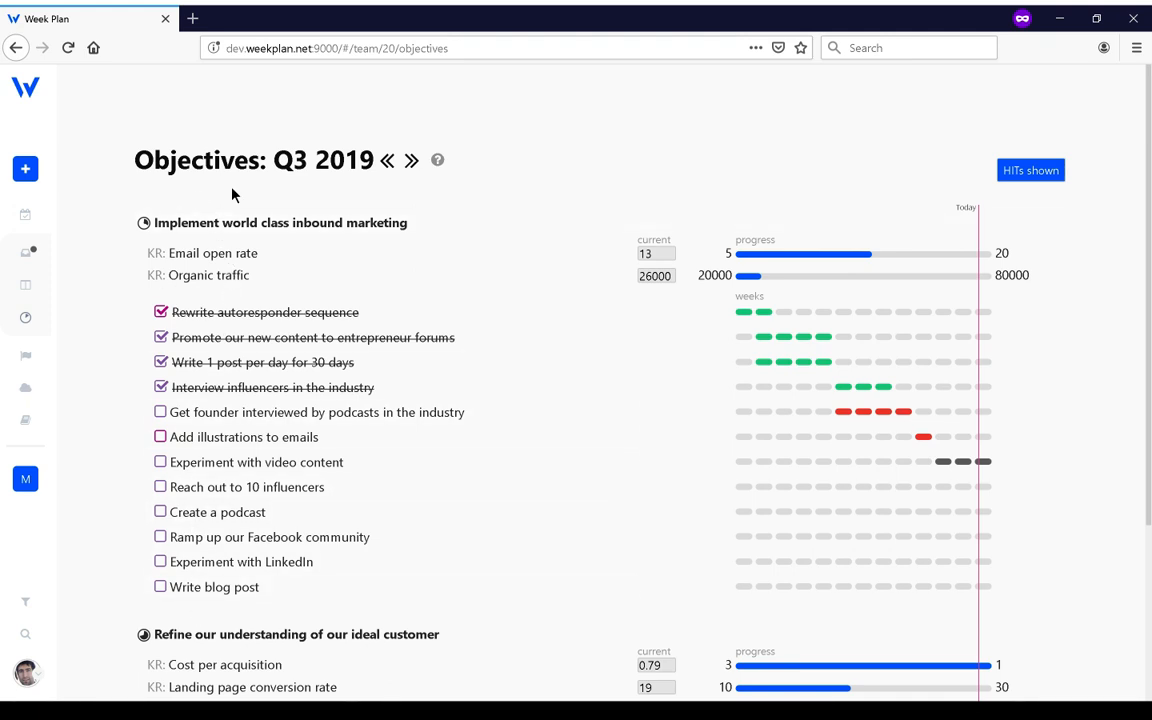
mouse_move(175, 294)
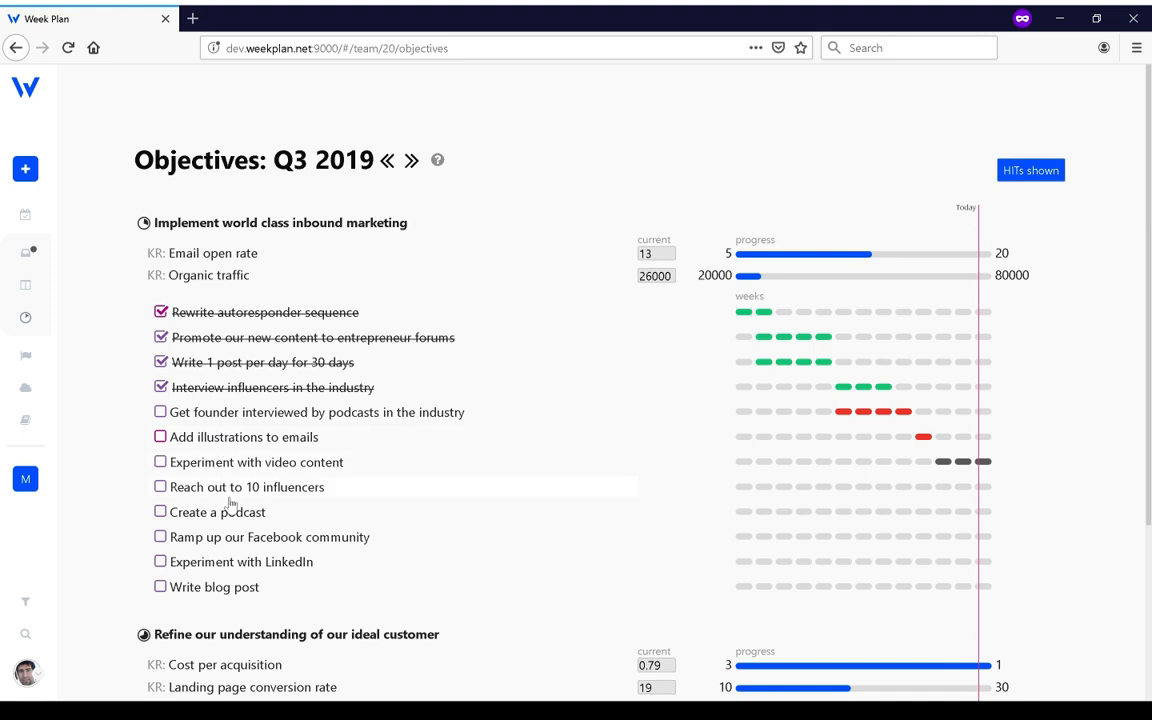
mouse_move(229, 506)
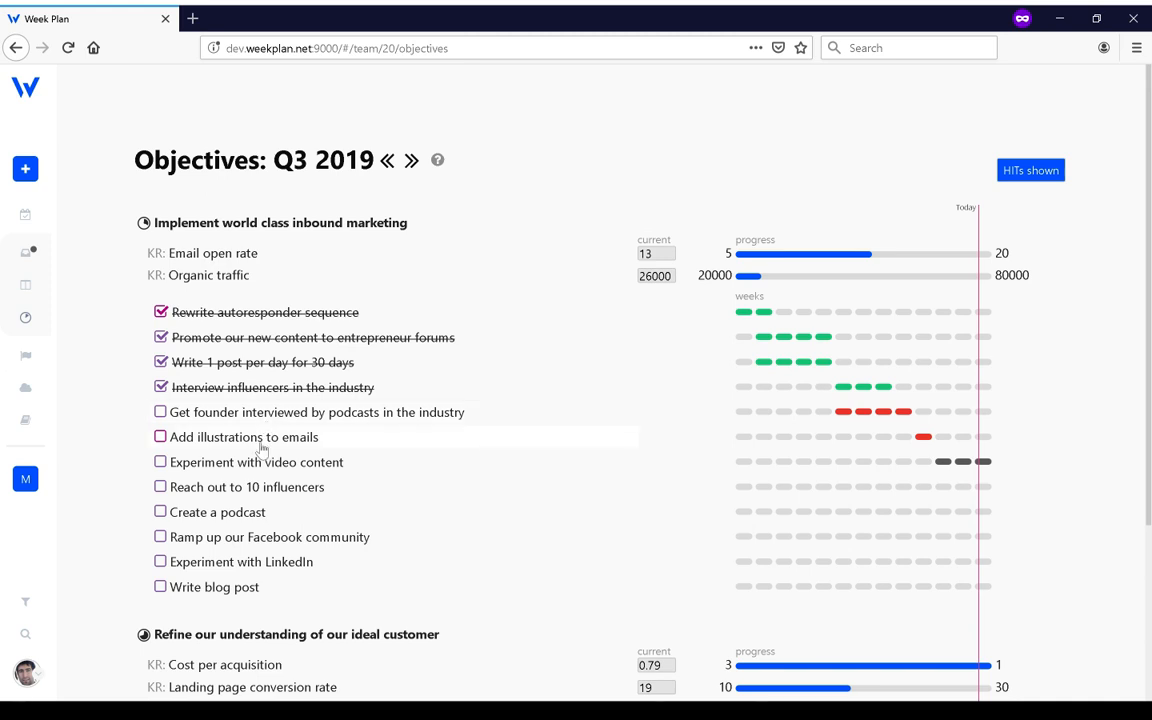
mouse_move(430, 416)
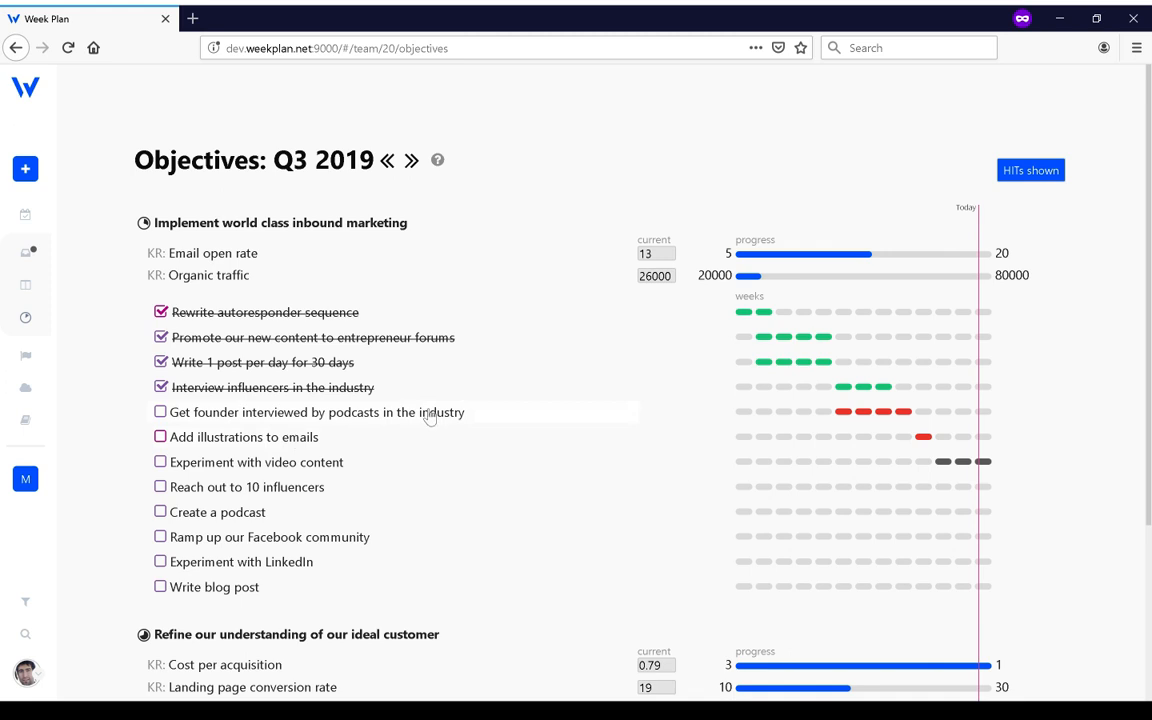
mouse_move(753, 465)
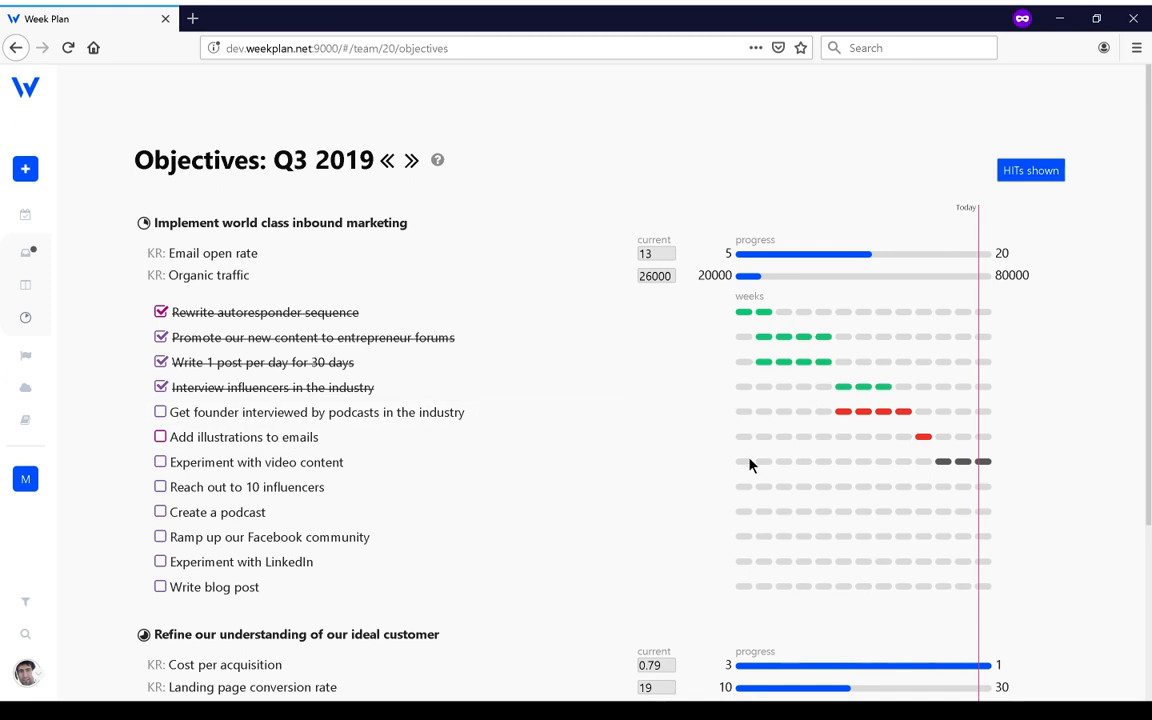
click(787, 461)
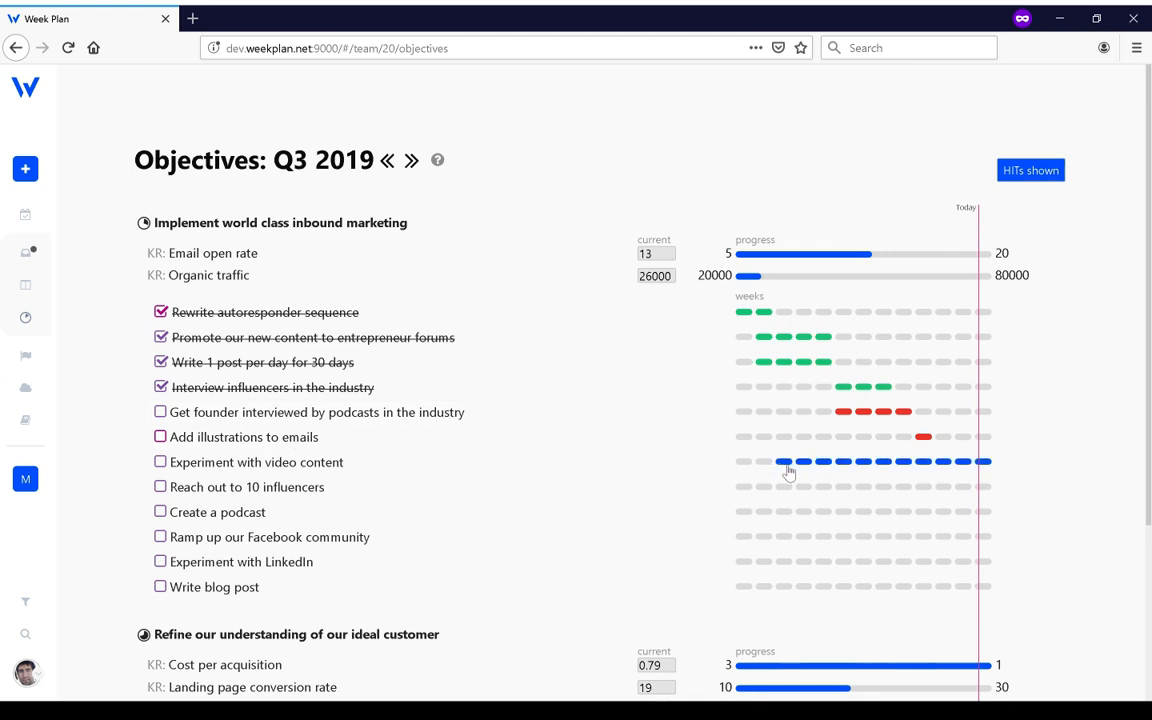